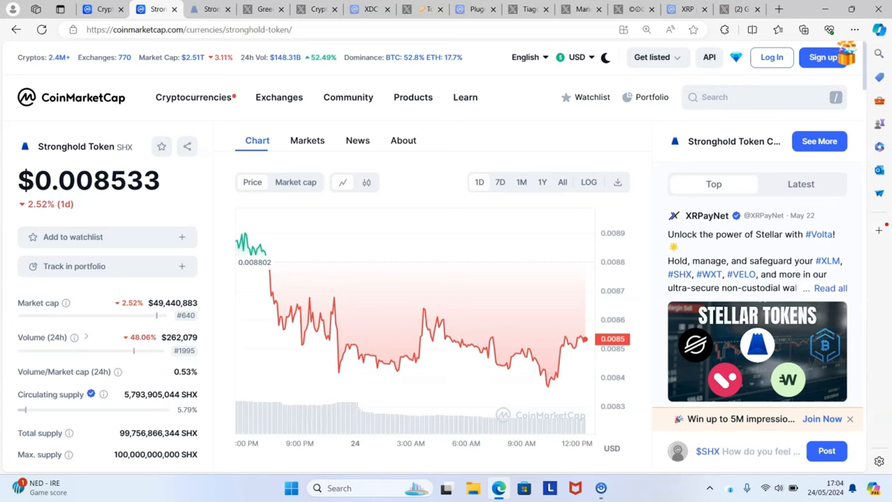
# - Switch to the stronghold.co SHx tab describing the Stellar-based climate-friendly token
pyautogui.click(205, 9)
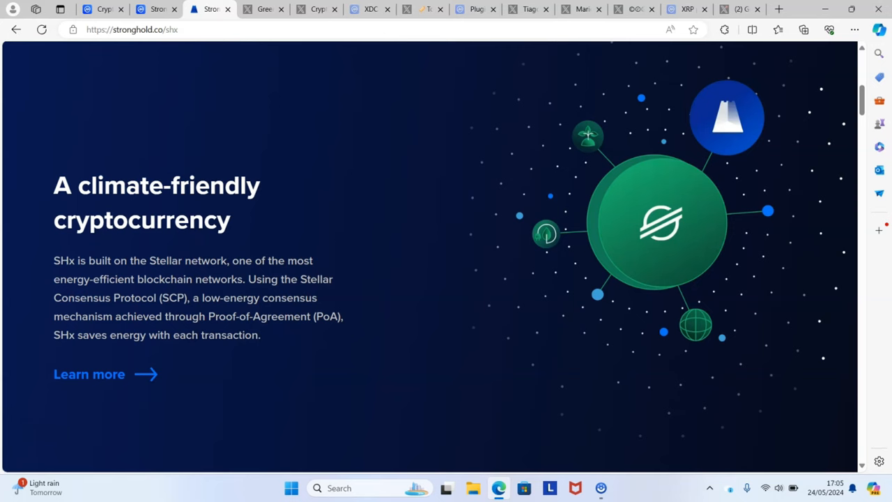
# - Switch to the Green Knuckles $SHX post predicting OKX, Coinbase, Uphold and Binance listings
pyautogui.click(263, 9)
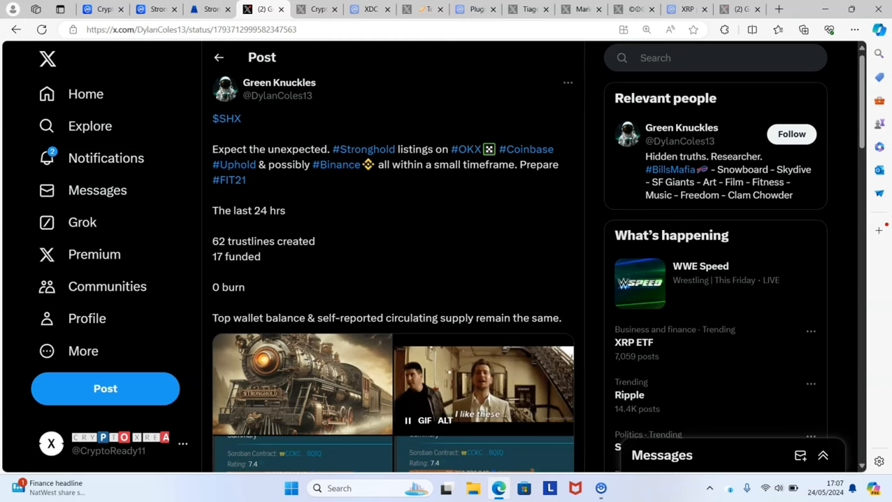
# - Switch to the X post carrying the TikTok video clip on the Stronghold Token price
pyautogui.click(318, 9)
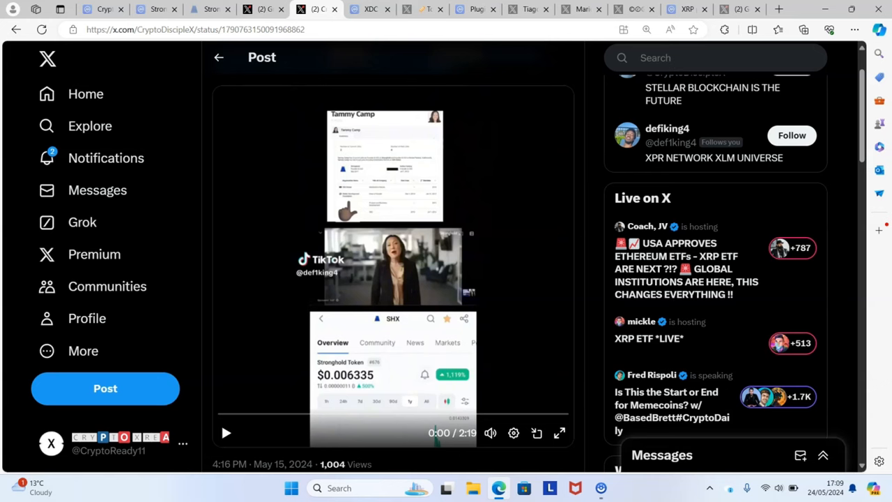
# - Play the Stronghold Token video to about 1:56, then move to the CoinMarketCap XDC tab
pyautogui.click(560, 432)
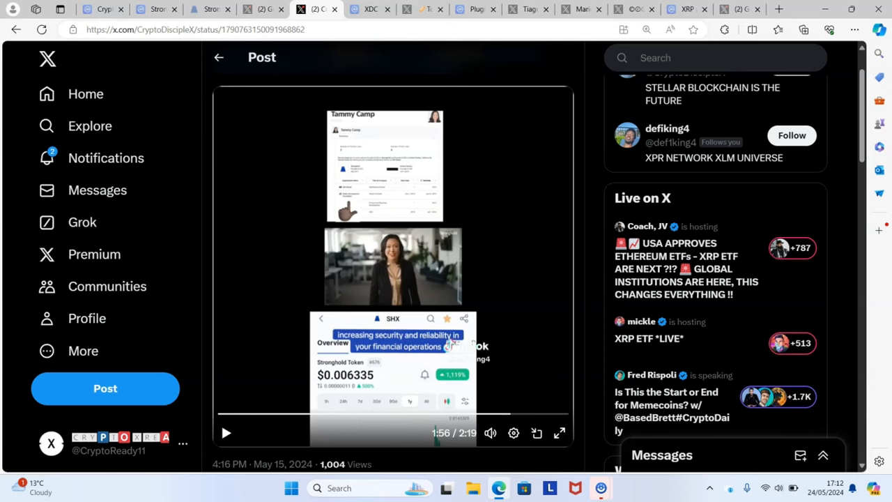
pyautogui.click(370, 9)
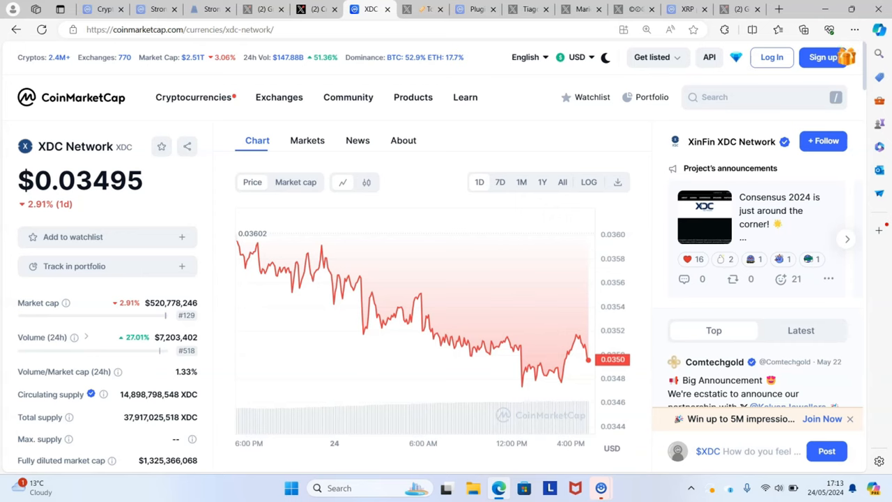
# - Switch to the Tokenicer X post on XDC's geographic growth and UAE compliance
pyautogui.click(421, 9)
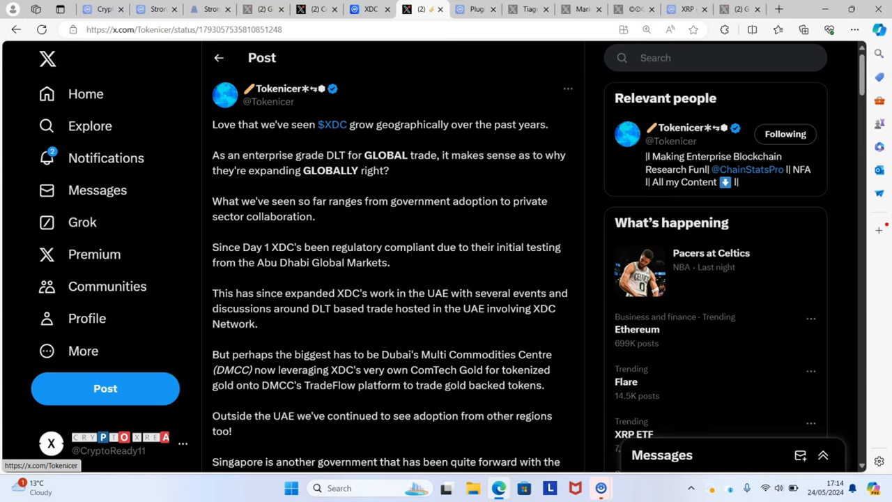
# - Read down to the Singapore TradeTrust section, then move to the CoinMarketCap Plugin tab
pyautogui.scroll(-3)
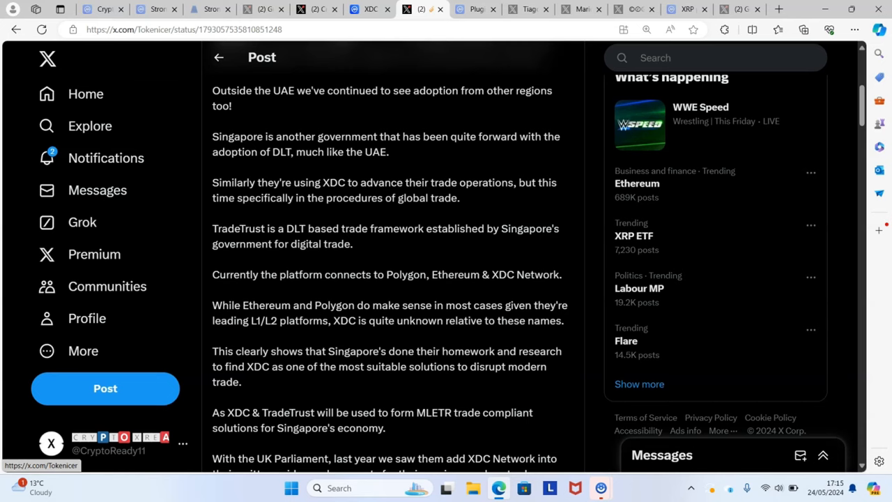
pyautogui.click(472, 8)
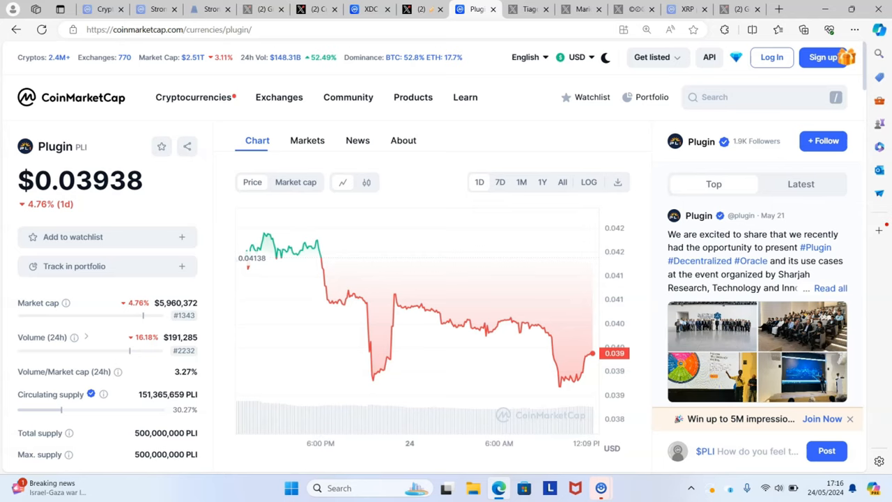
pyautogui.click(528, 9)
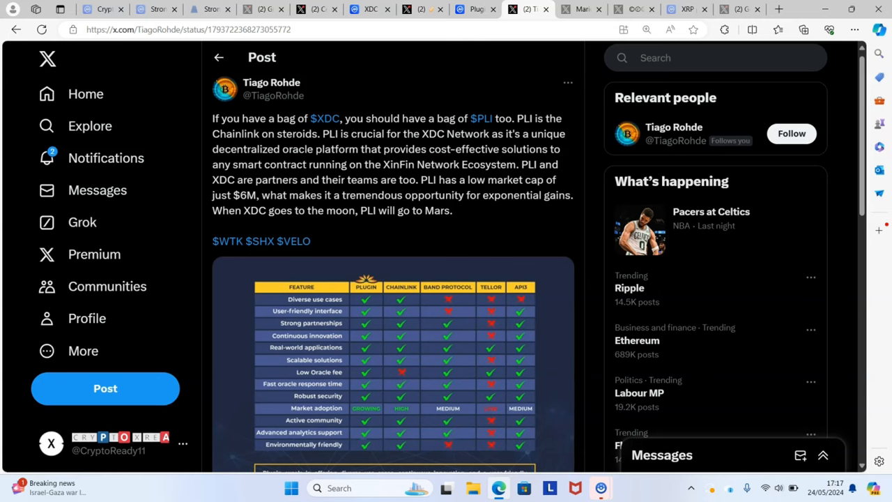
# - Enlarge the comparison image of Plugin versus Chainlink, Band Protocol, Tellor and API3
pyautogui.click(393, 363)
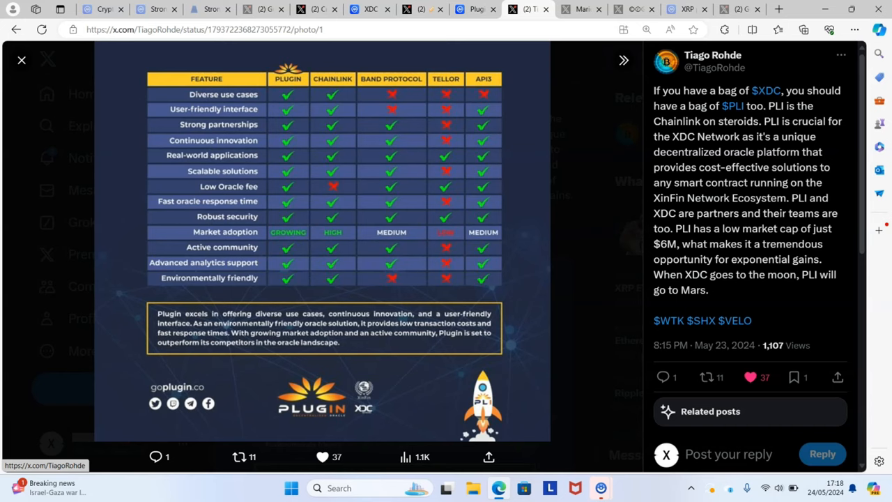
# - Switch to the CryptoBULLITT post on the crypto bill passing the House 279-136
pyautogui.click(579, 8)
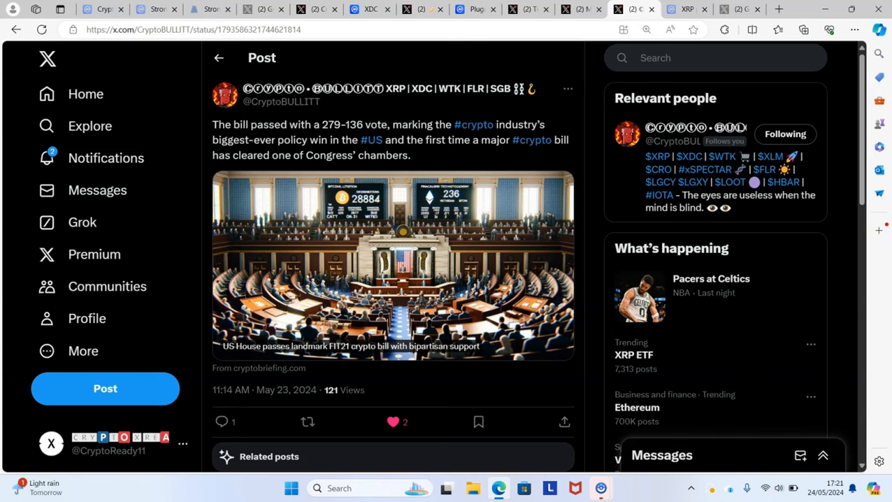
# - Switch to the CoinMarketCap XRP page showing $0.5288, up 0.41%
pyautogui.click(687, 8)
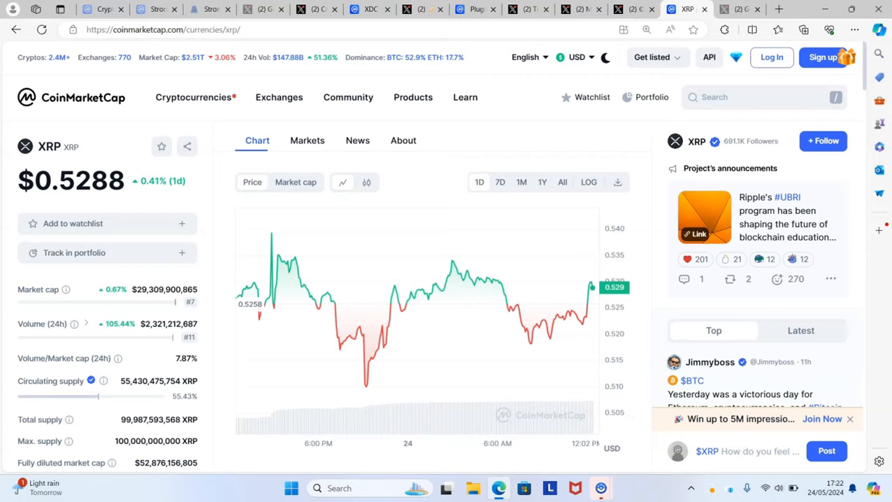
# - Bring up the Good Morning Crypto post on Coinbase enabling XRP trading for New York residents
pyautogui.click(740, 8)
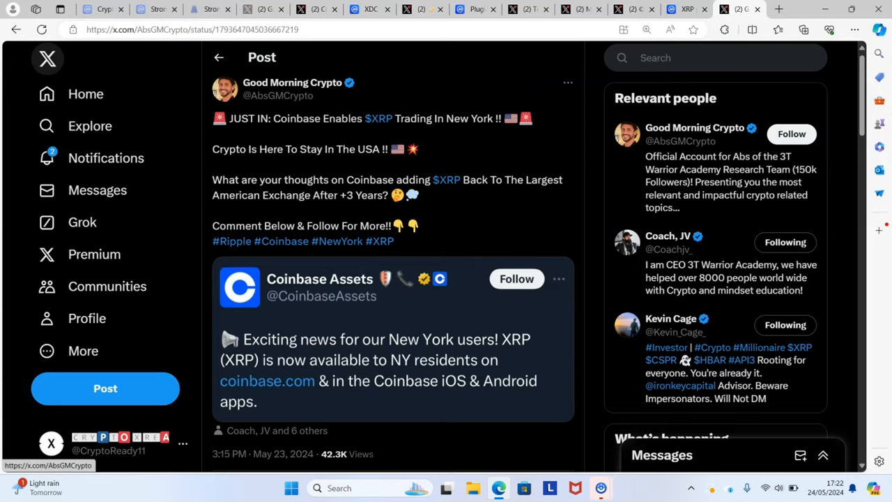